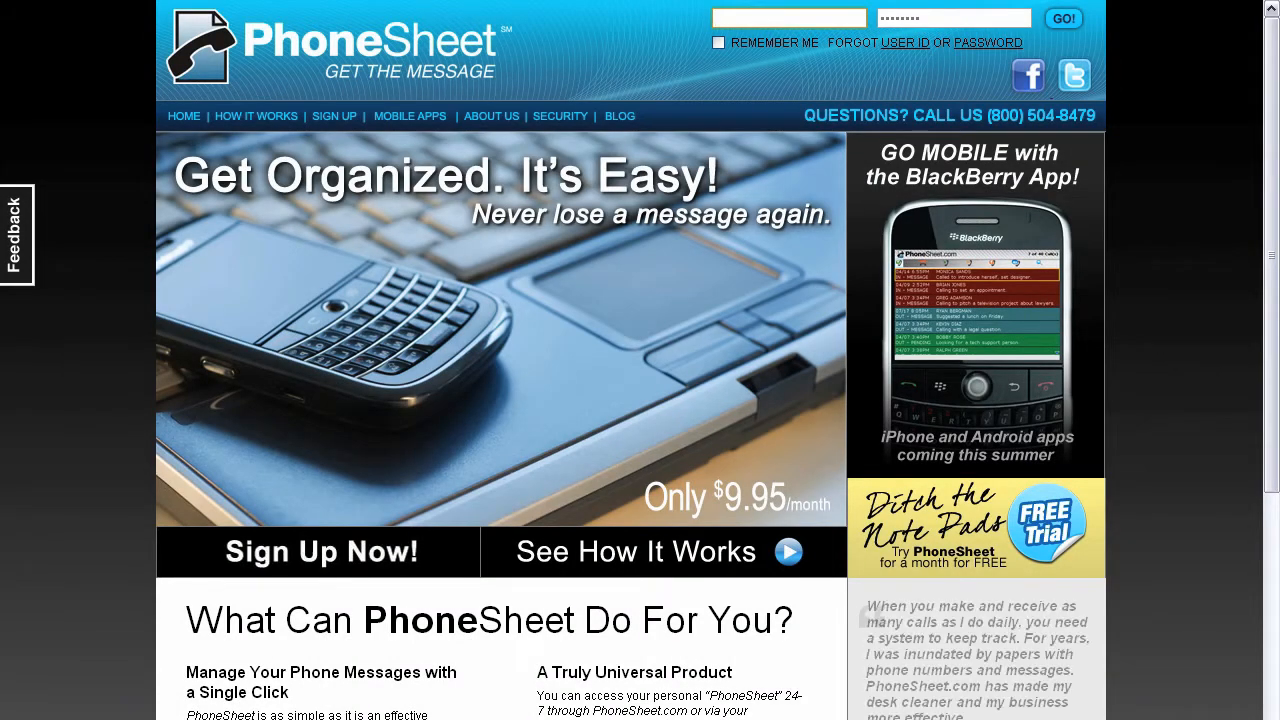
# Log in to PhoneSheet as Joe Assistant with user id 'joe' and the password.
pyautogui.click(788, 18)
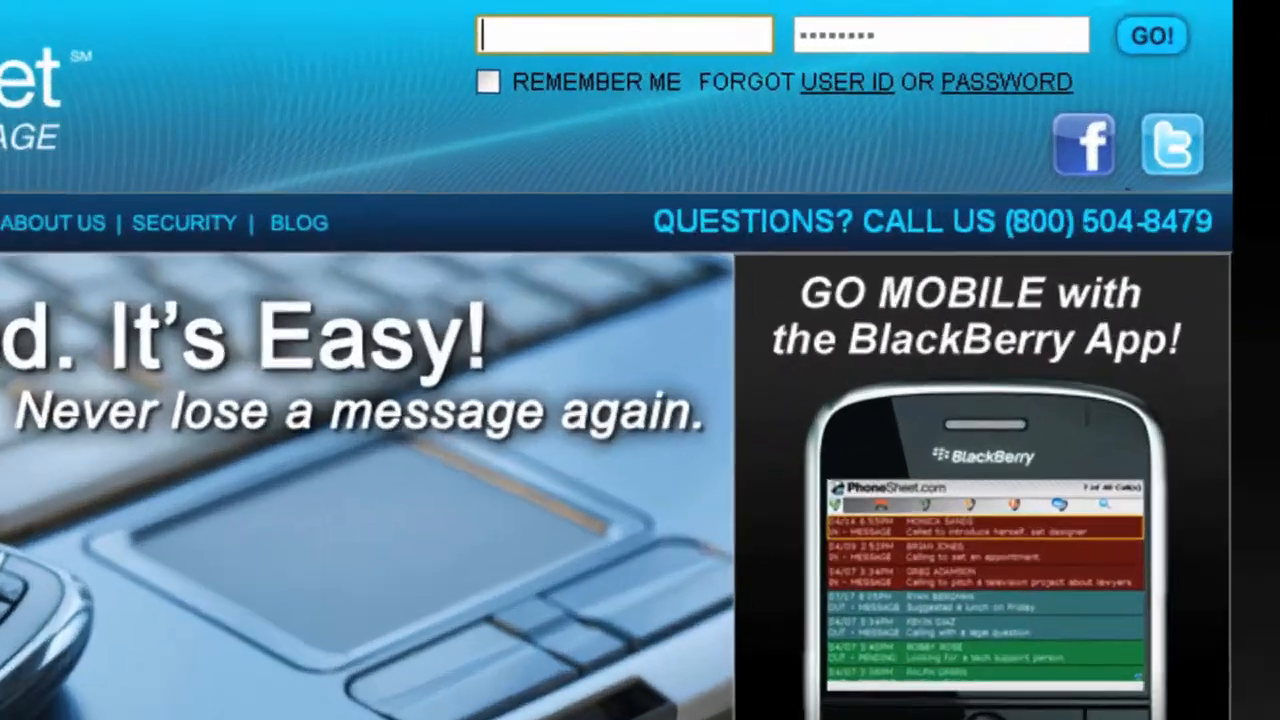
pyautogui.write('joe')
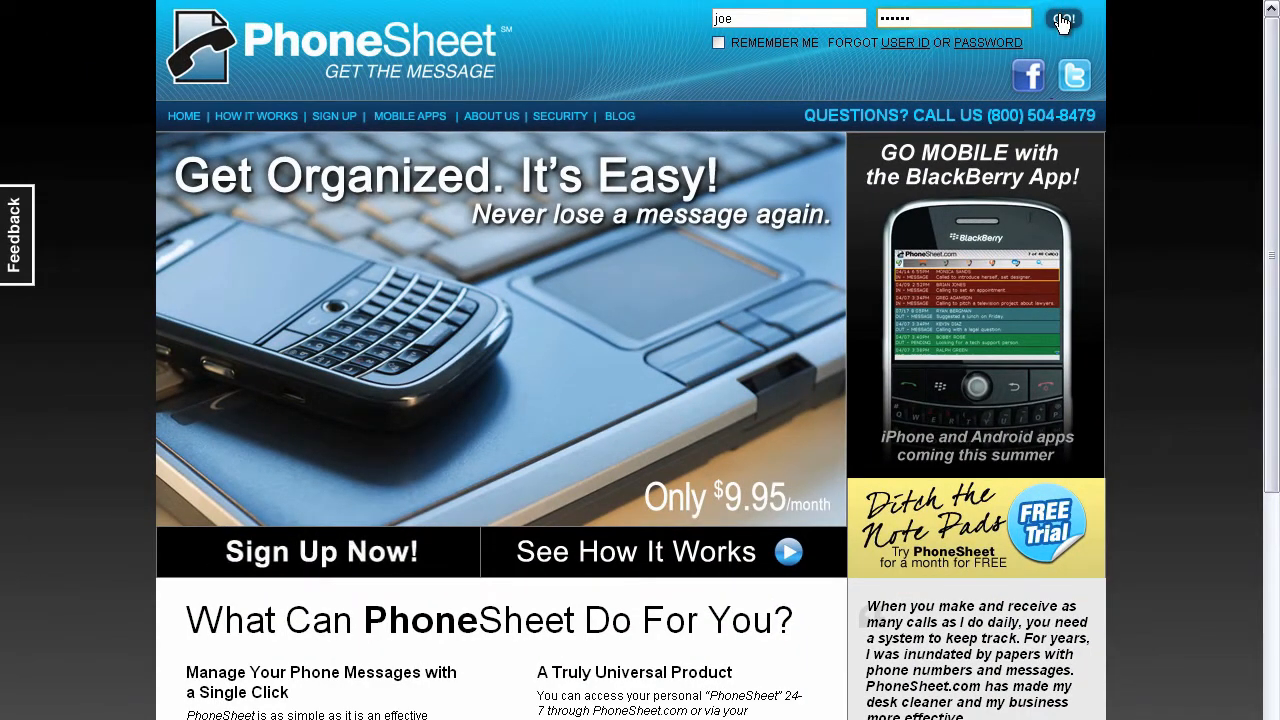
pyautogui.click(1062, 18)
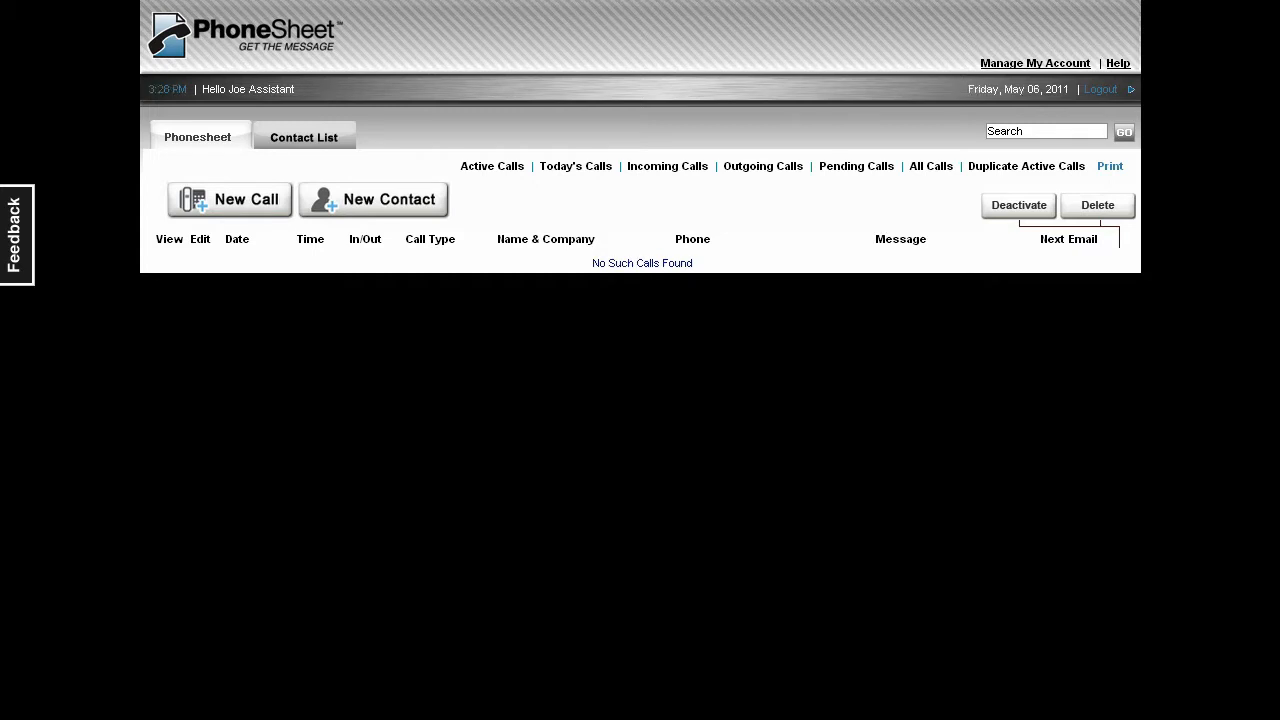
pyautogui.moveTo(229, 200)
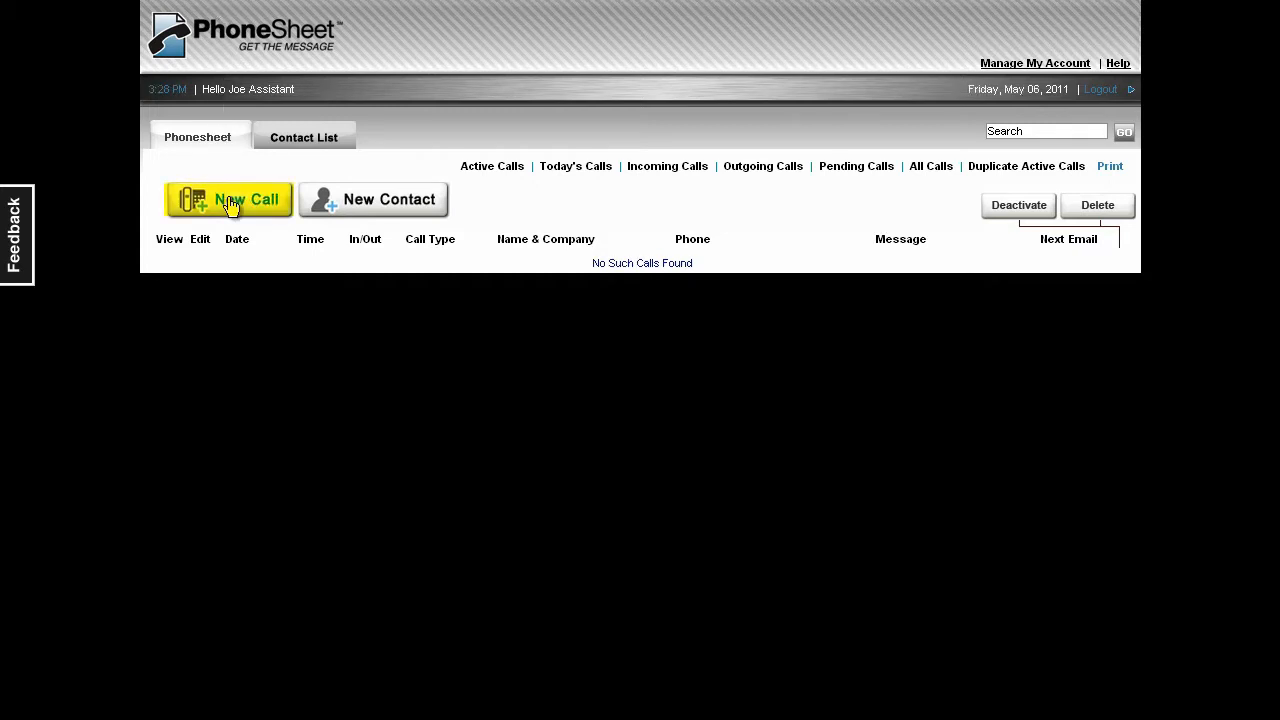
pyautogui.click(228, 199)
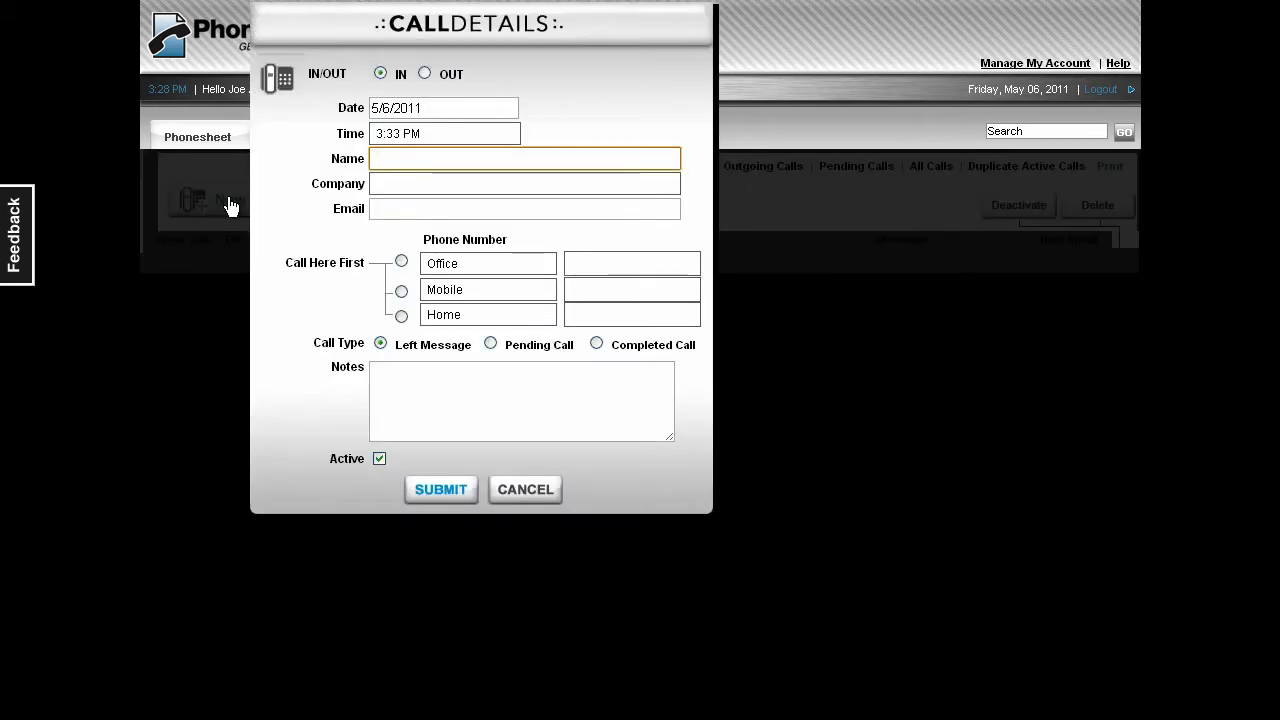
pyautogui.click(523, 158)
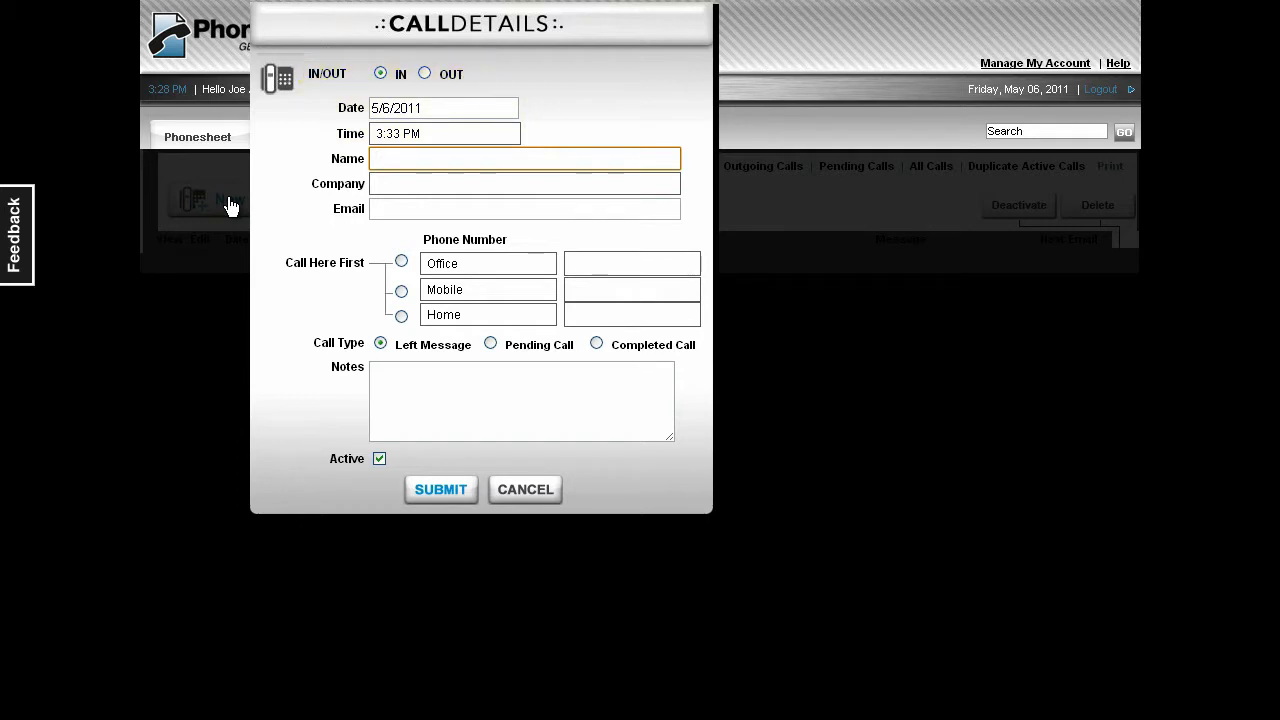
pyautogui.write('Karen Thompson')
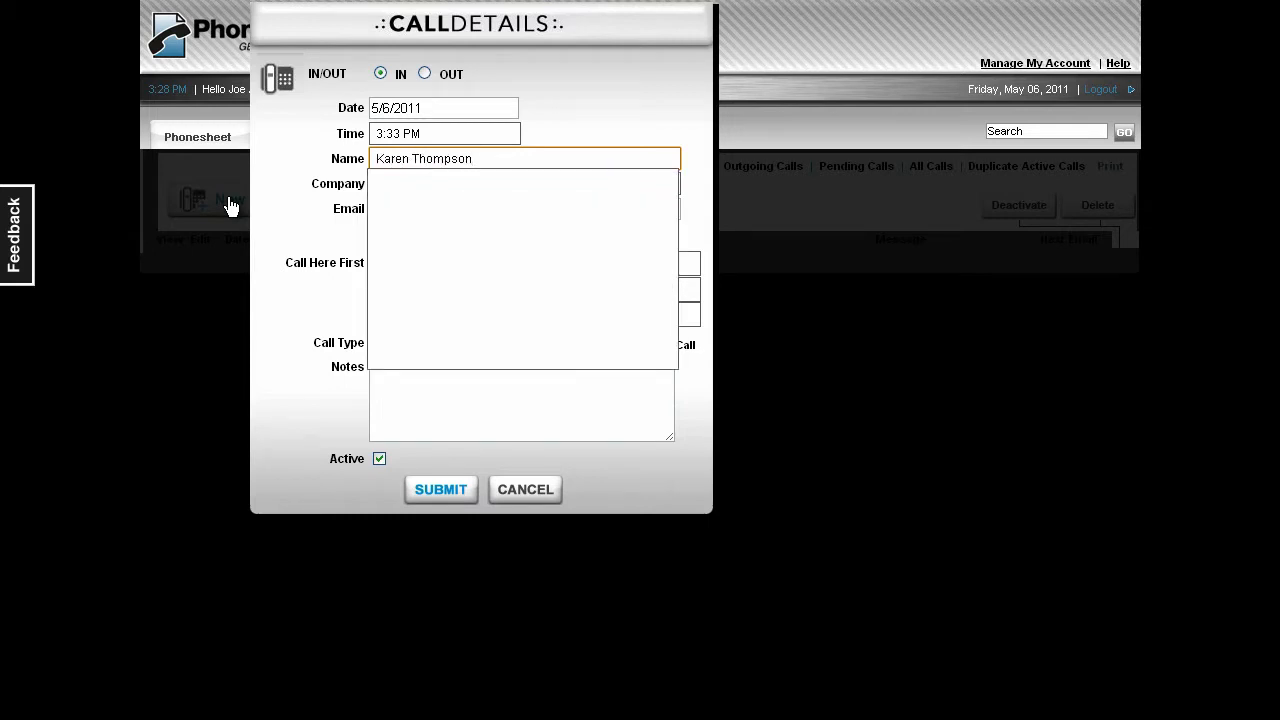
pyautogui.write('310565')
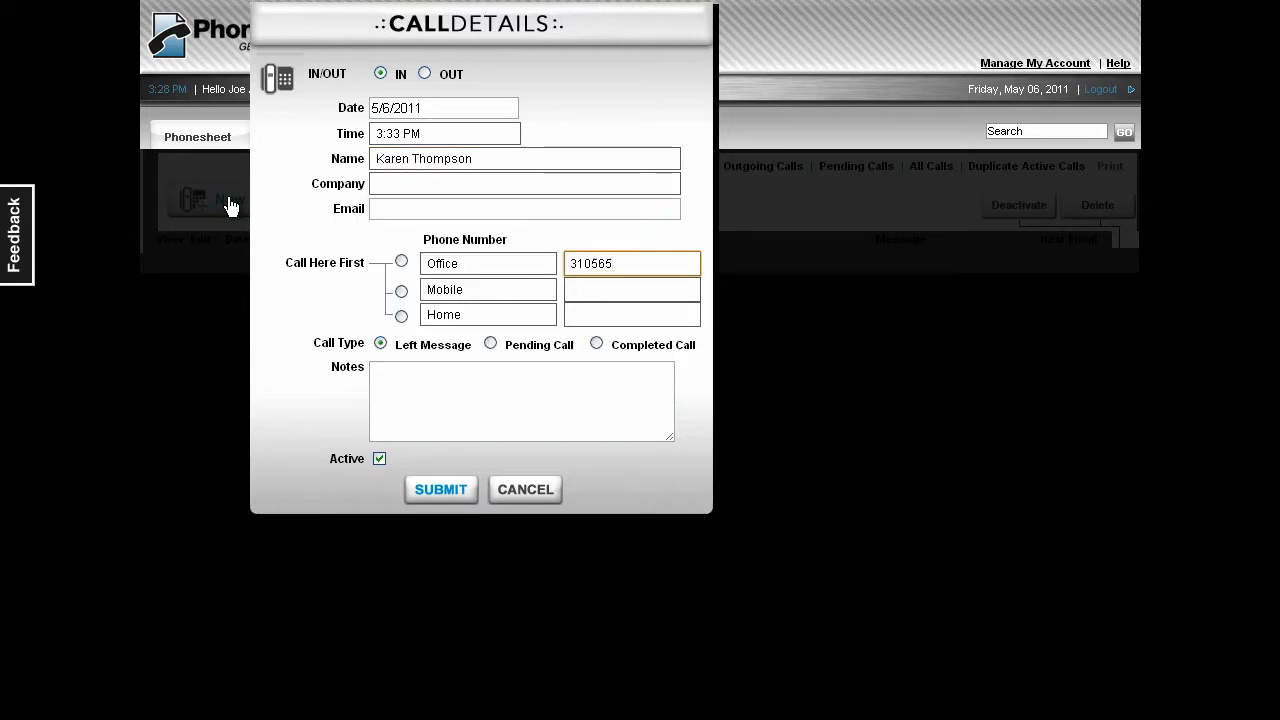
pyautogui.write('Wants')
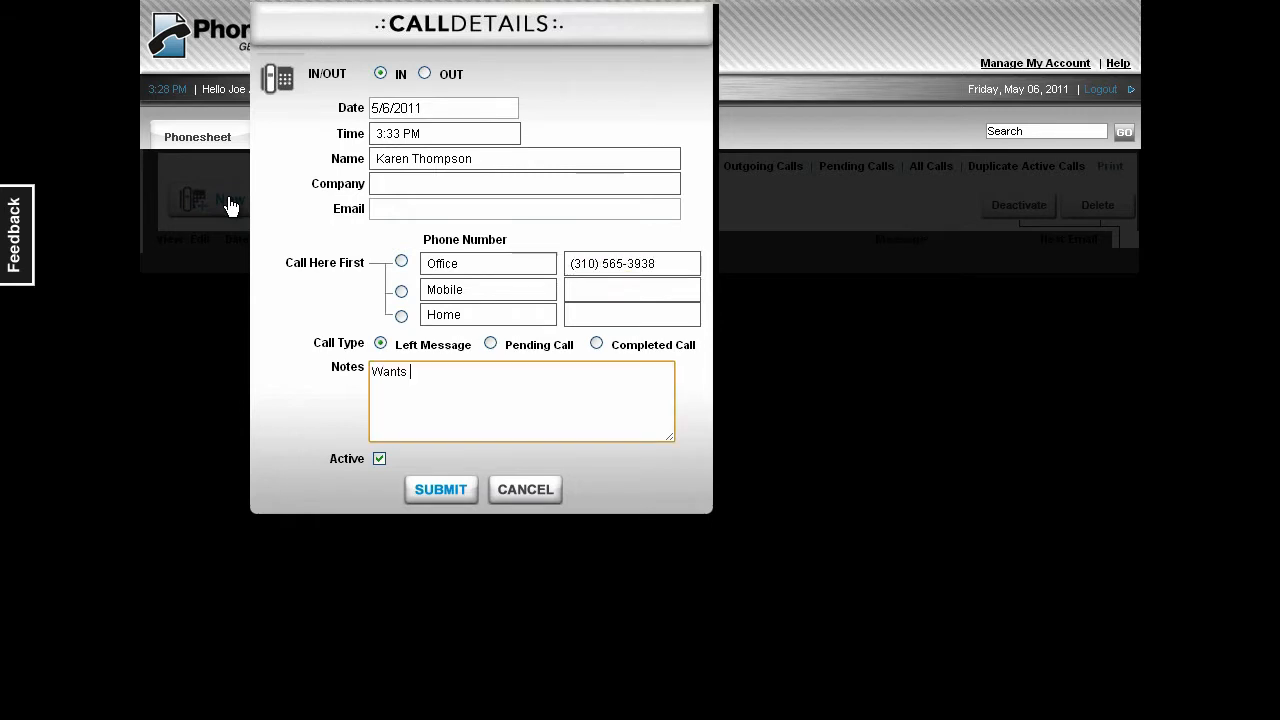
pyautogui.write('you to call her back to tell her the amount of your')
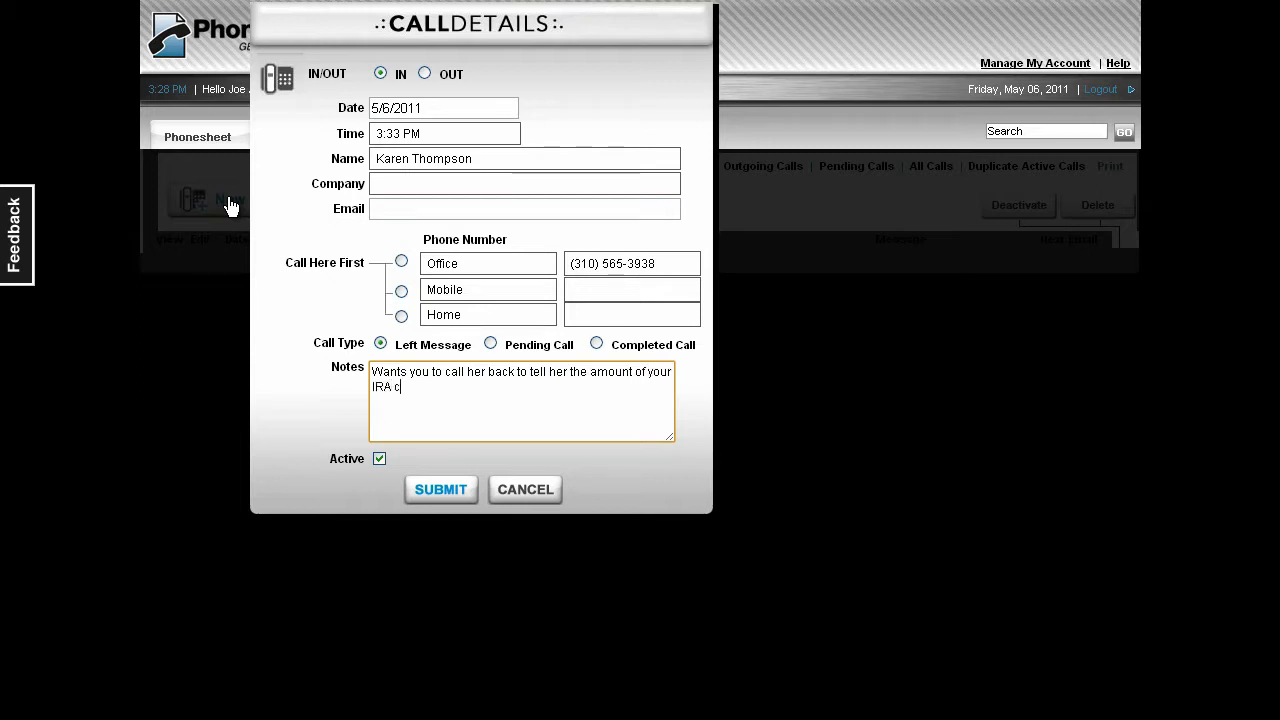
pyautogui.write('ontribution.')
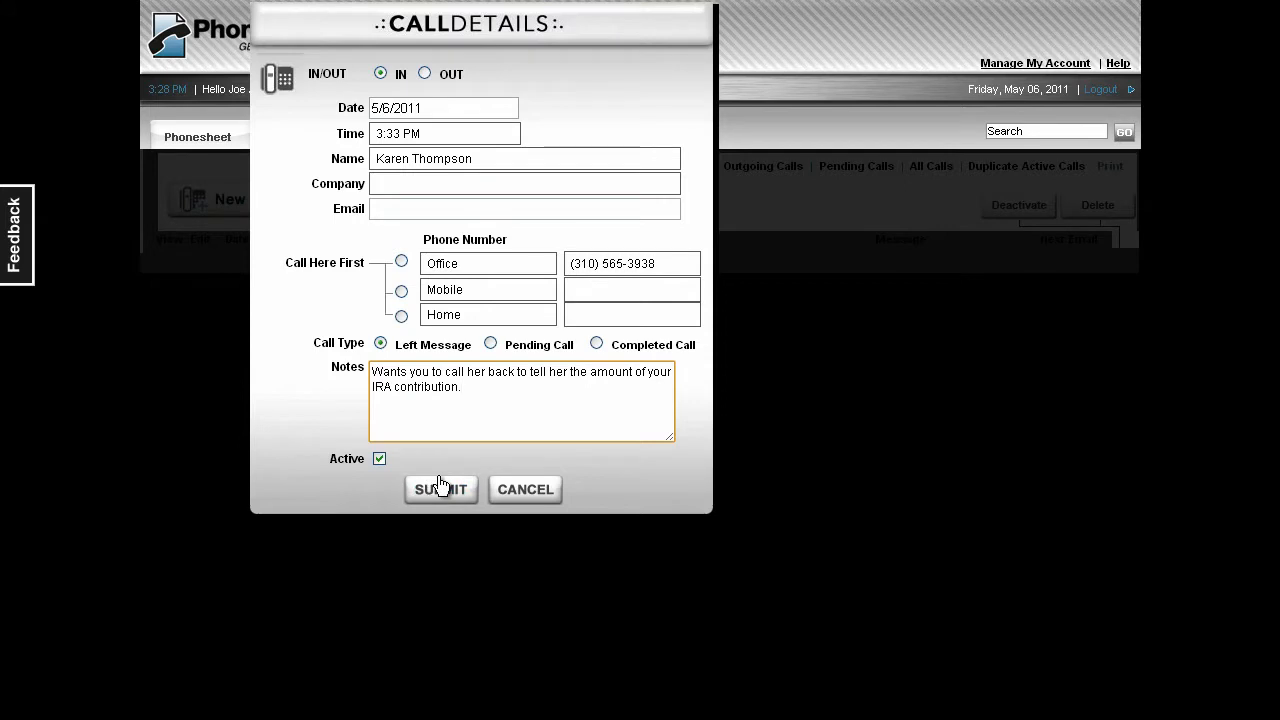
pyautogui.click(440, 489)
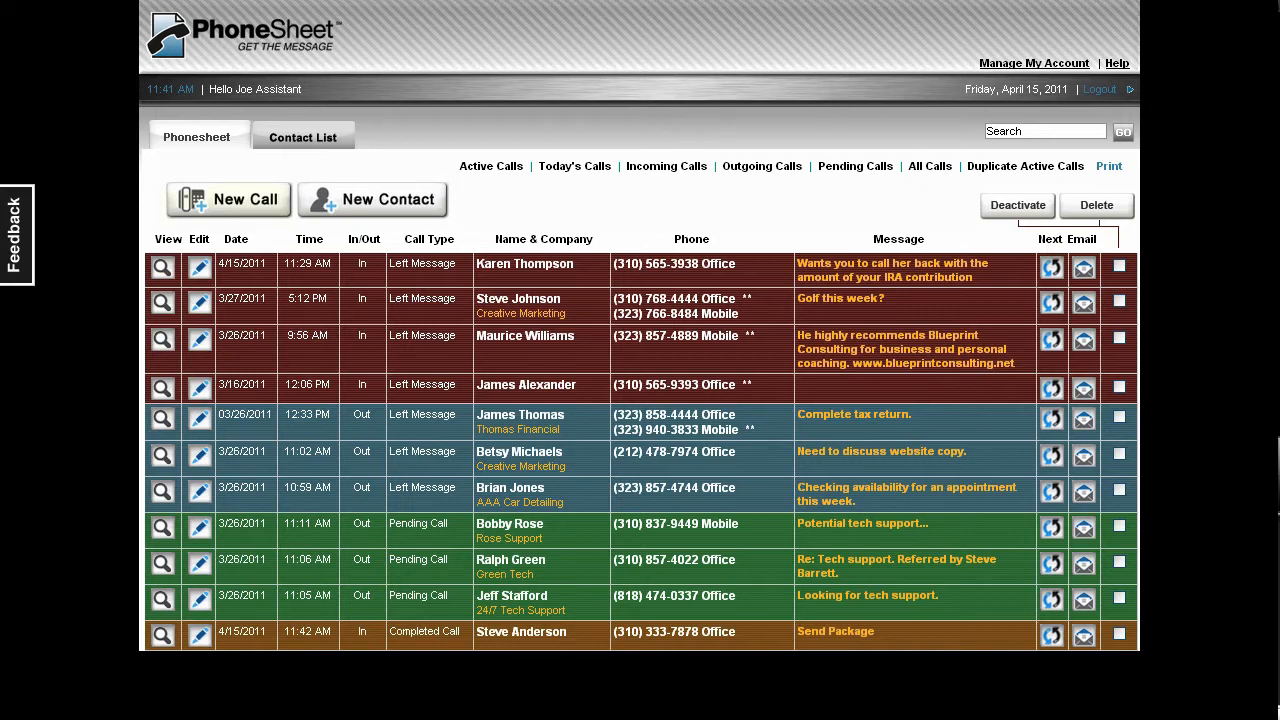
pyautogui.moveTo(228, 199)
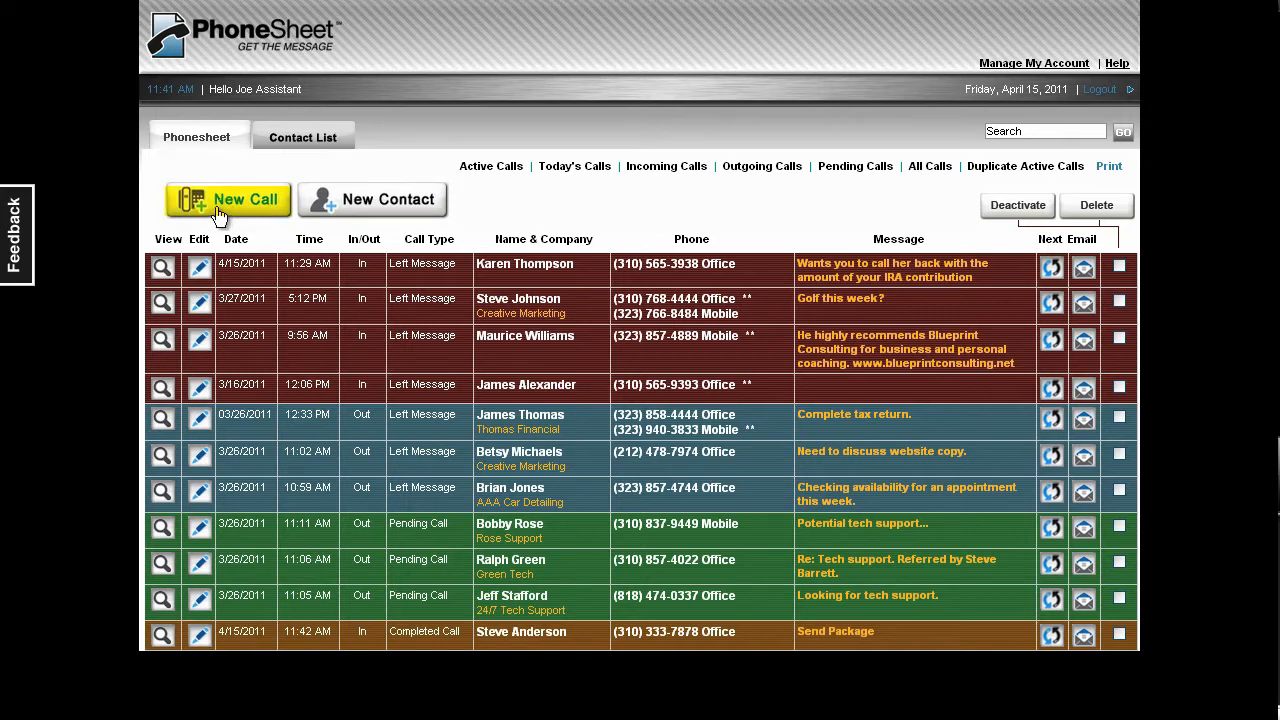
pyautogui.click(228, 199)
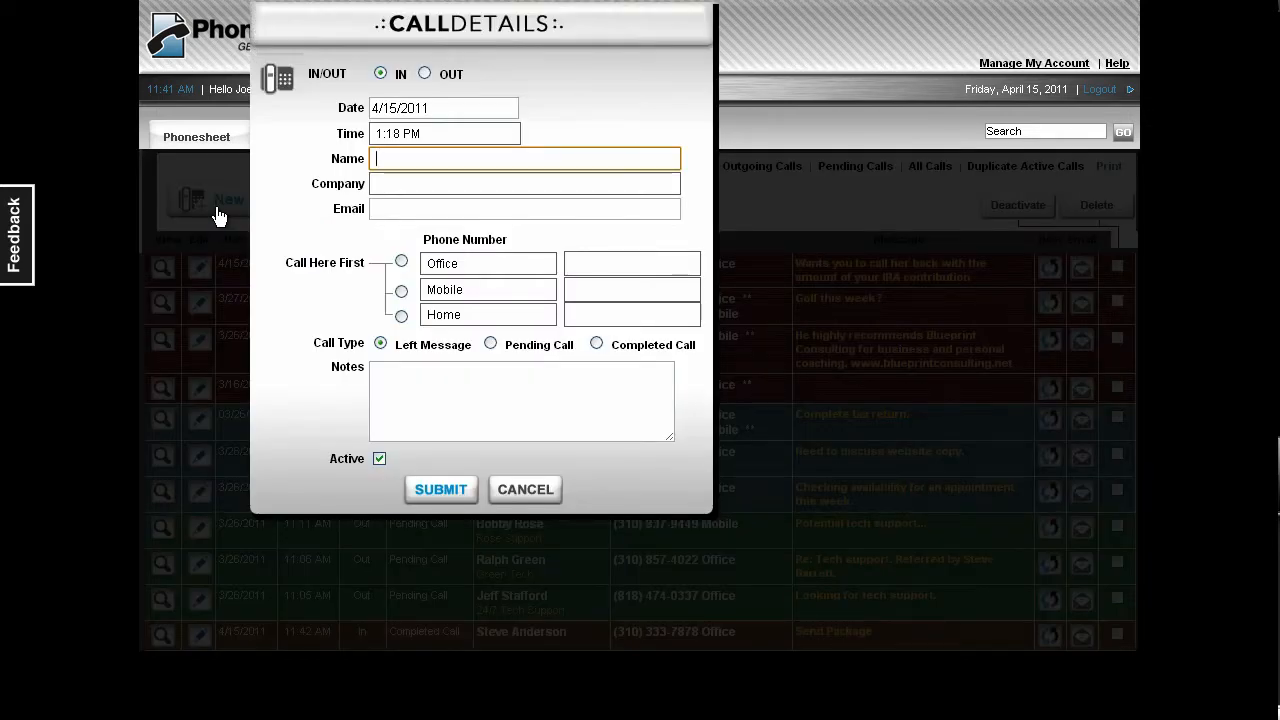
pyautogui.write('Micha')
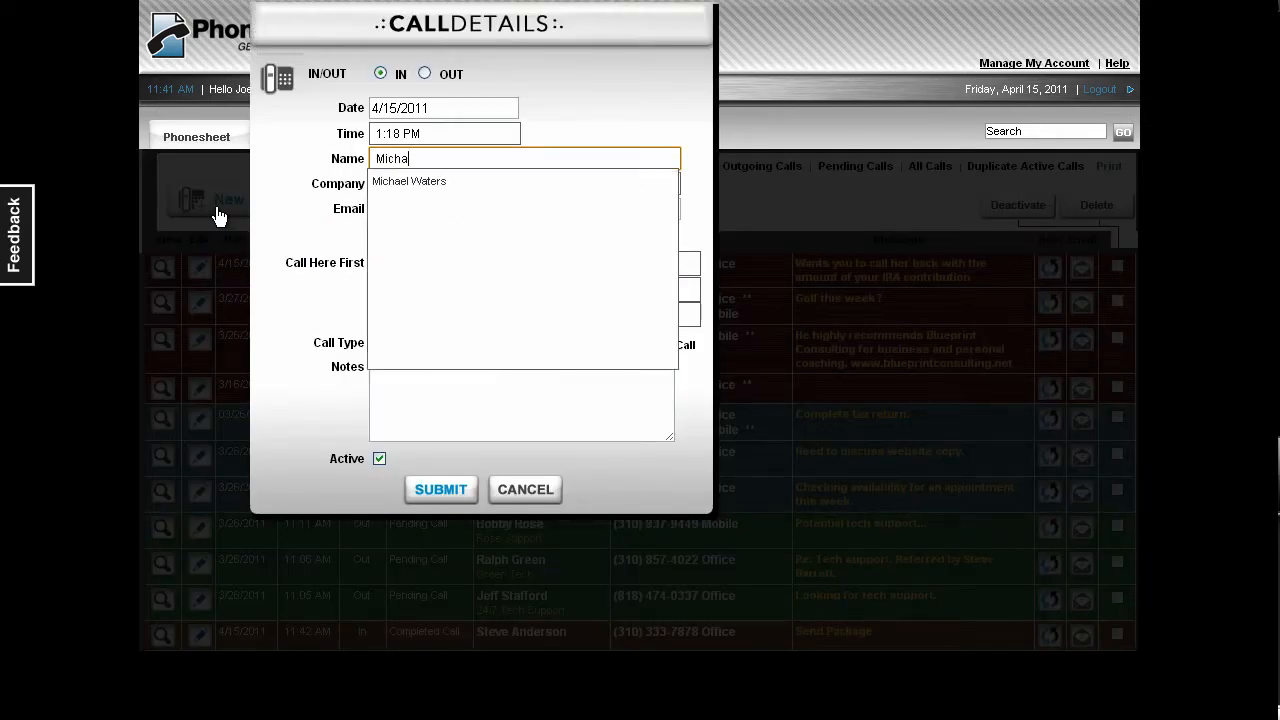
pyautogui.click(408, 181)
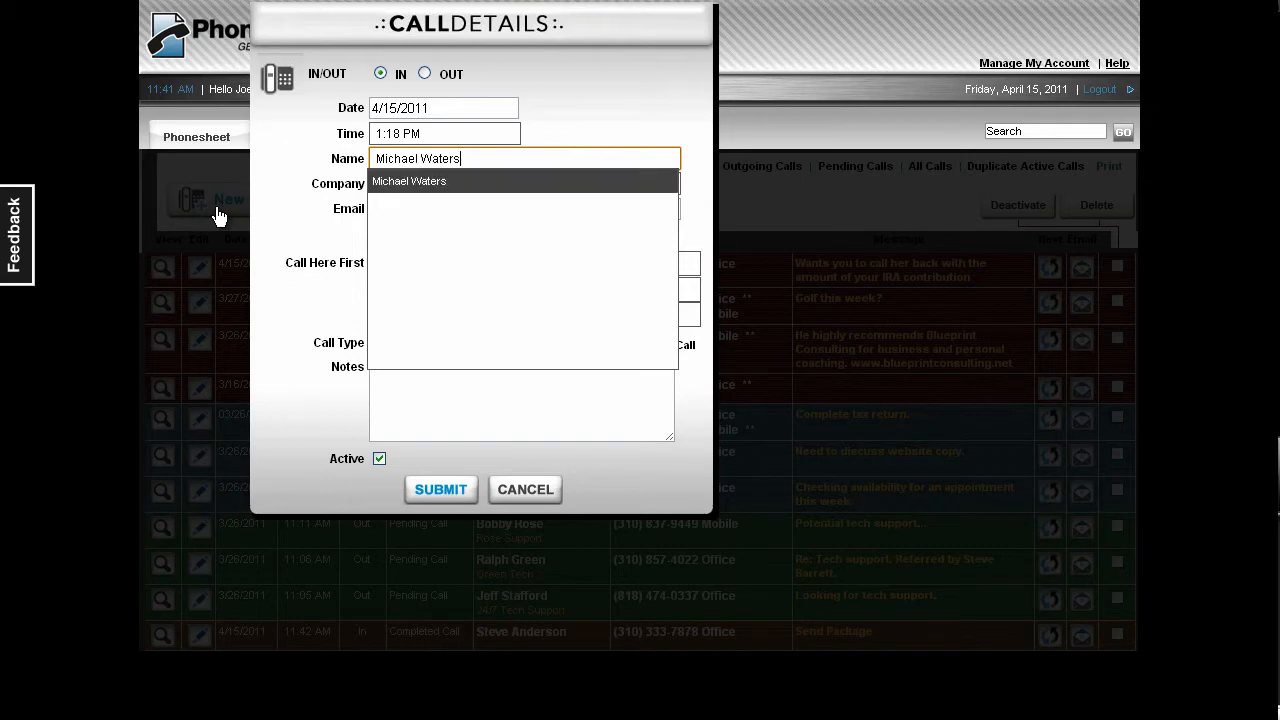
pyautogui.click(408, 181)
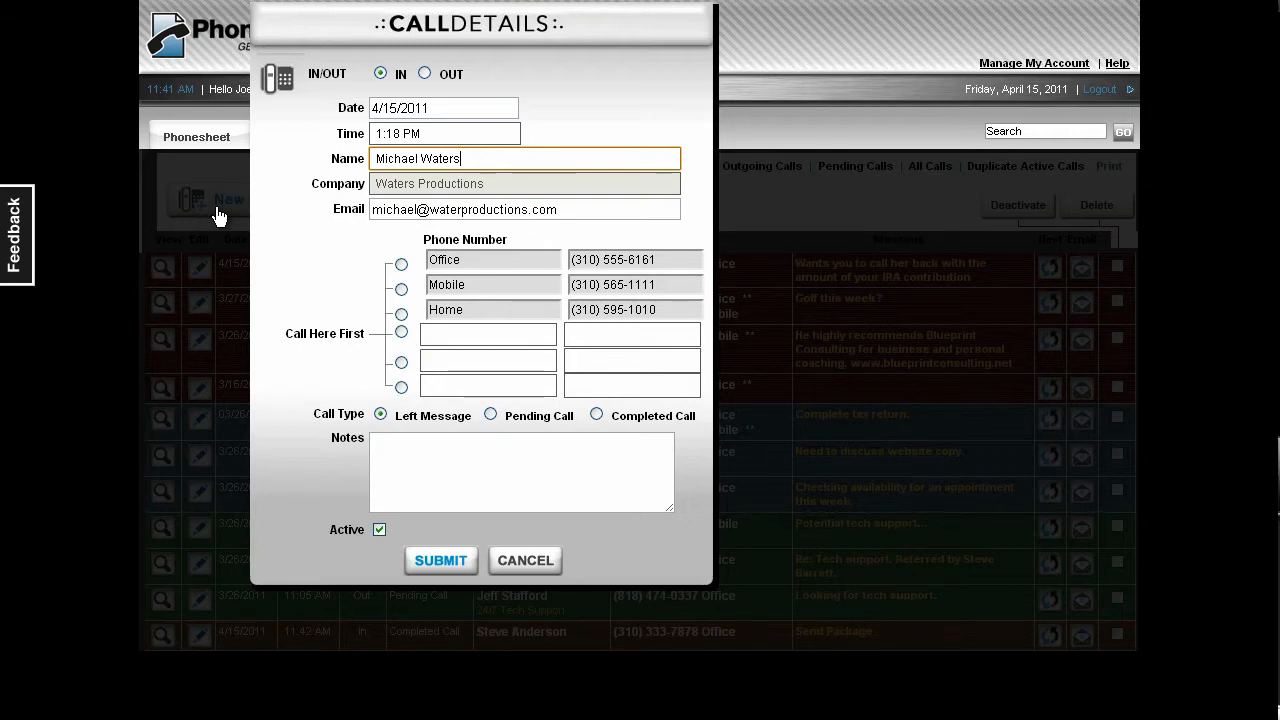
pyautogui.click(381, 415)
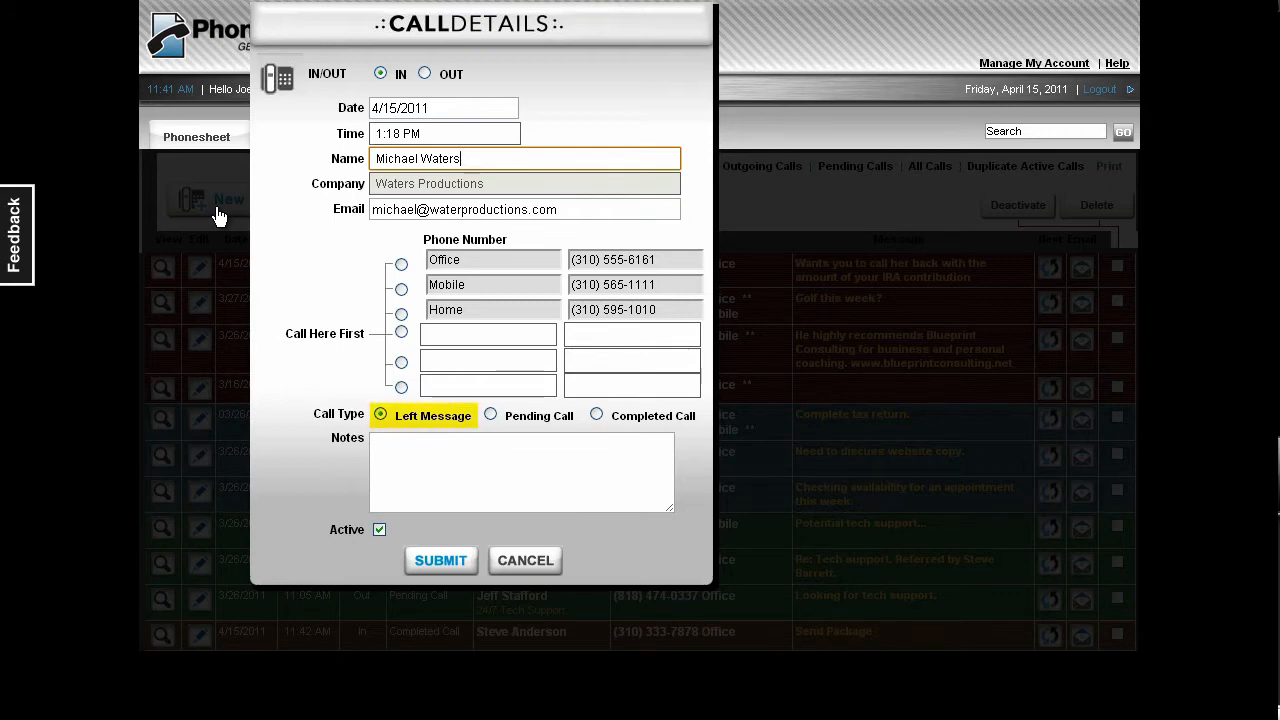
pyautogui.write('need to talk')
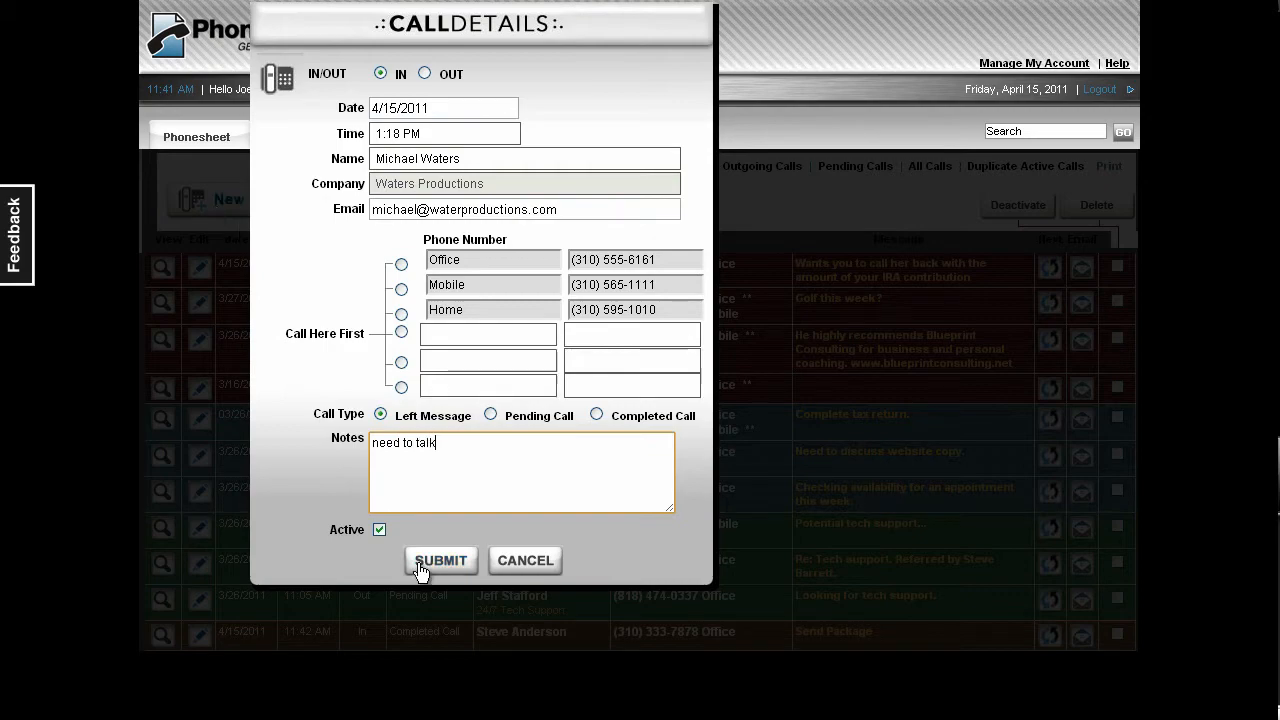
pyautogui.click(440, 560)
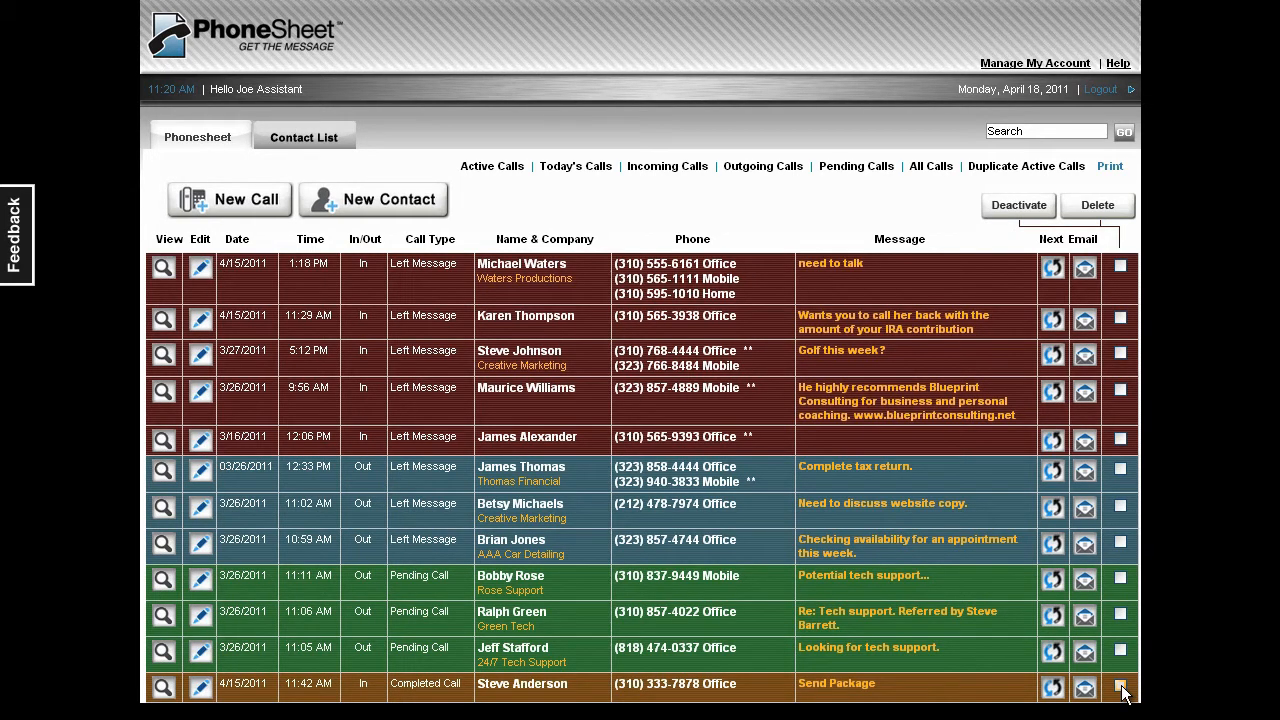
pyautogui.click(1119, 686)
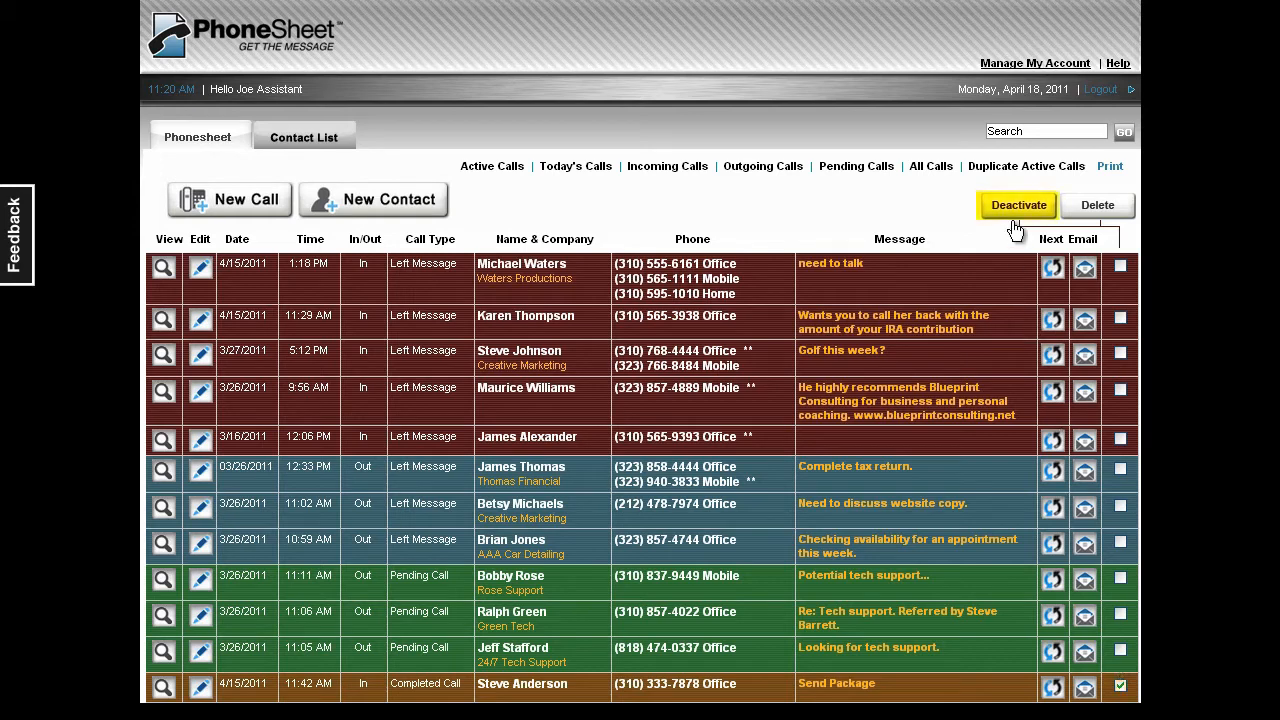
pyautogui.click(1017, 205)
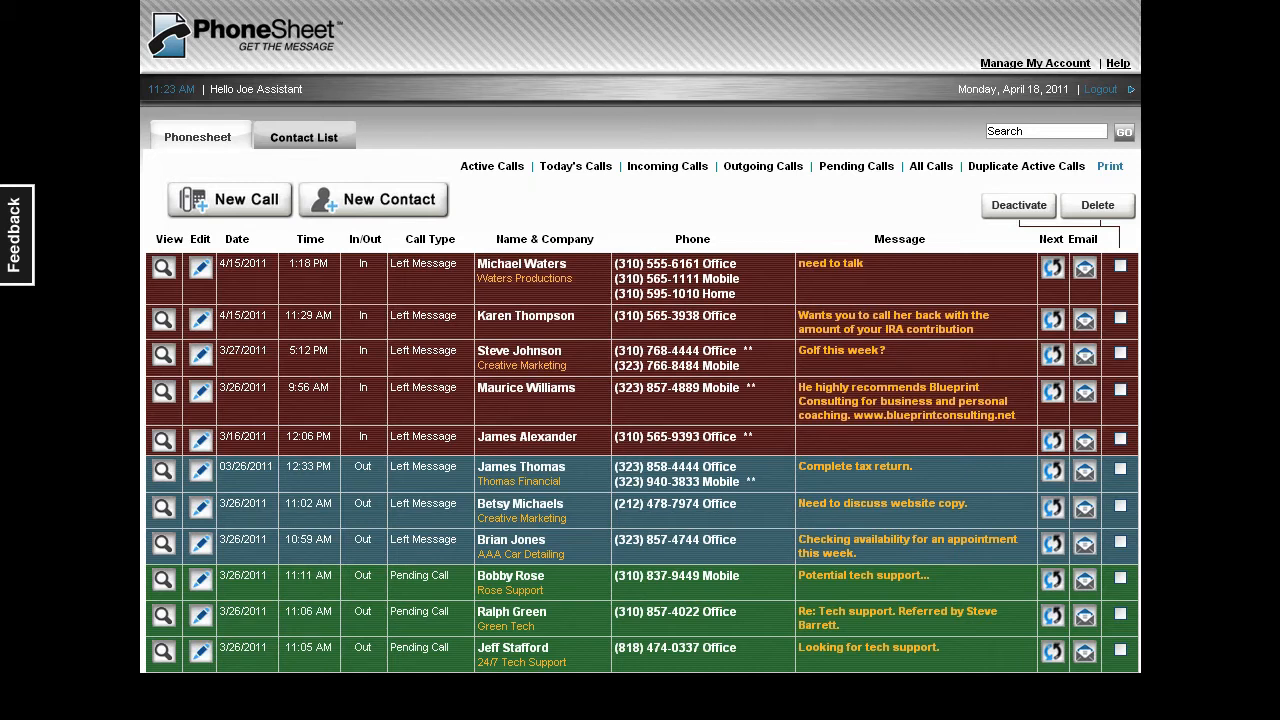
pyautogui.moveTo(1097, 205)
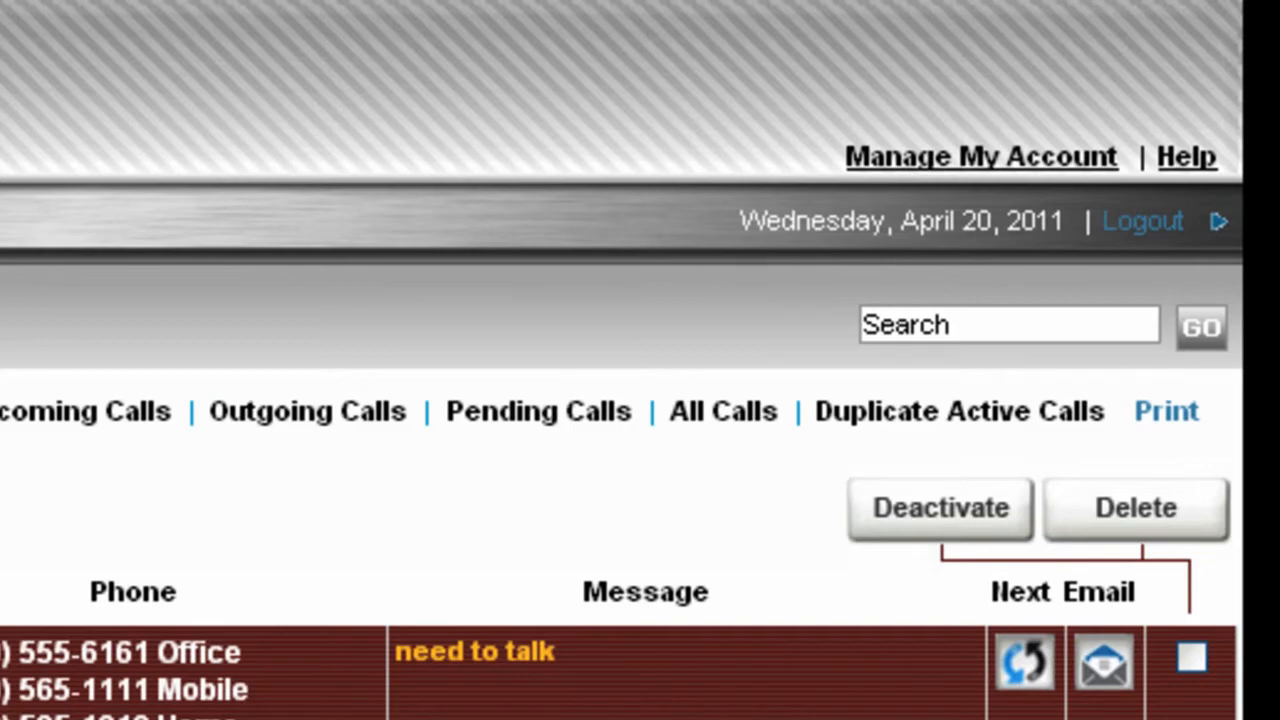
pyautogui.write('Steve Ande')
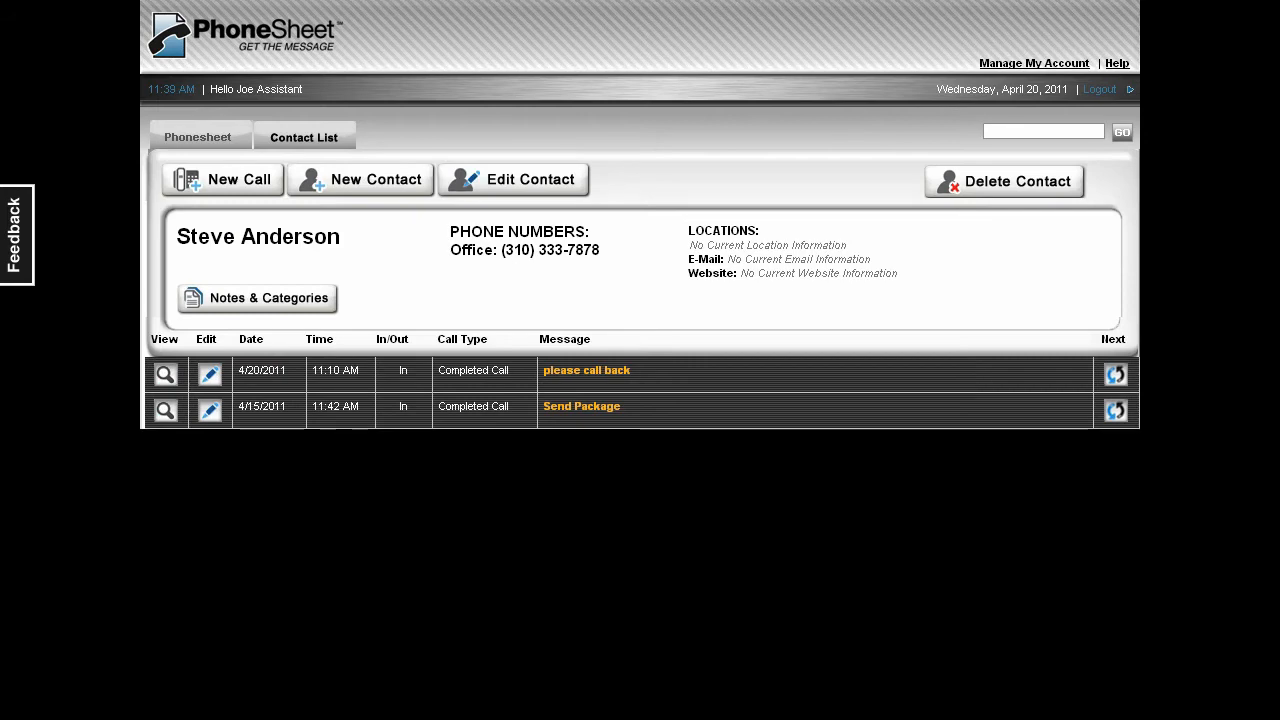
pyautogui.click(1043, 131)
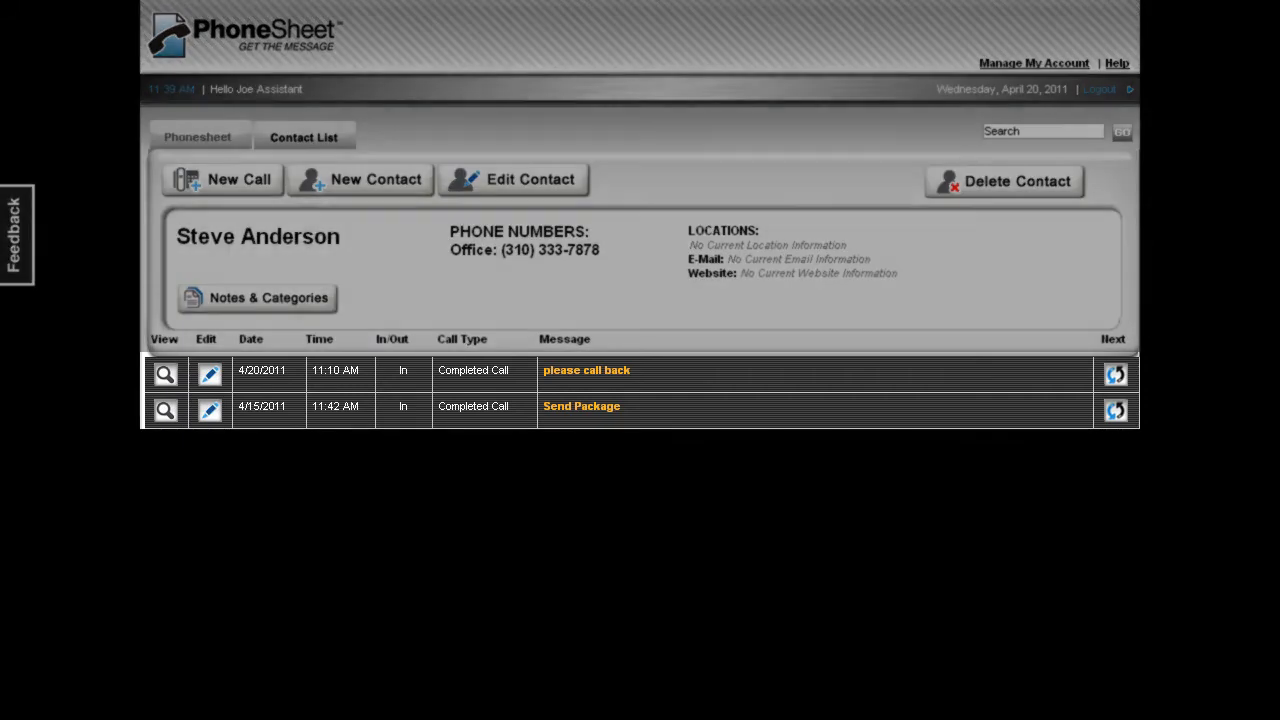
pyautogui.click(197, 136)
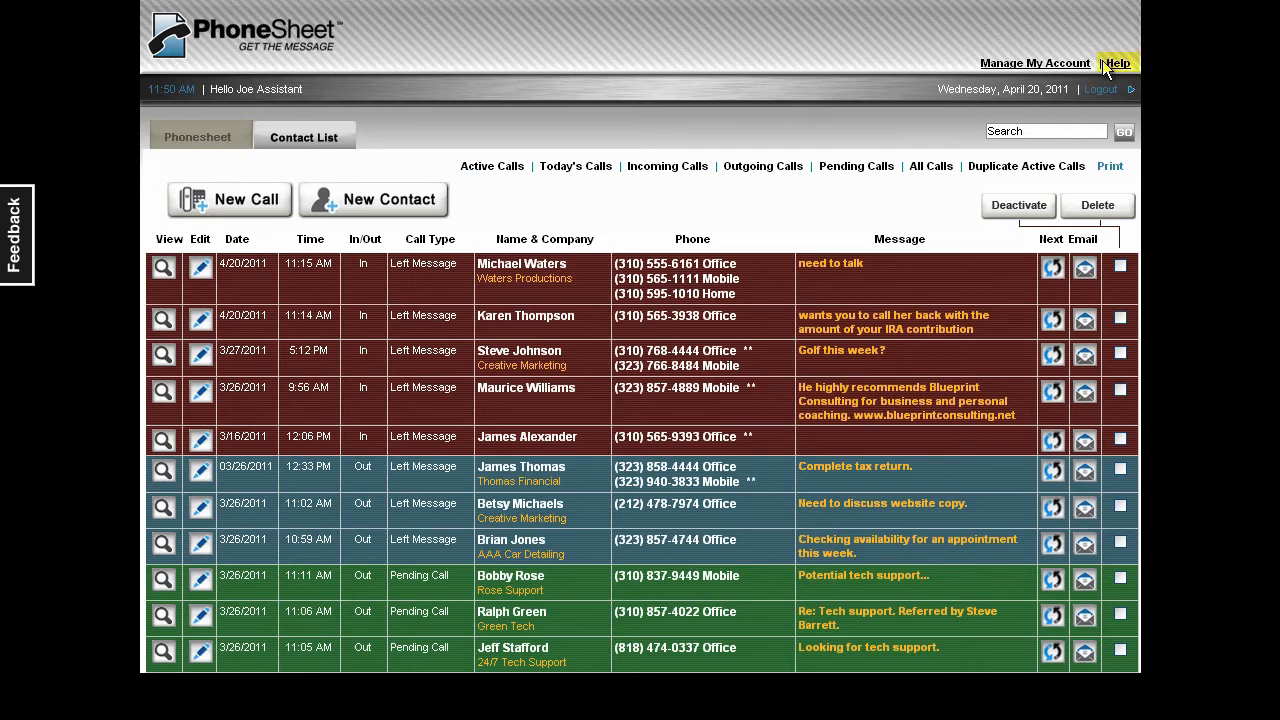
# View the Importing Contacts from Outlook help tutorial.
pyautogui.click(1117, 63)
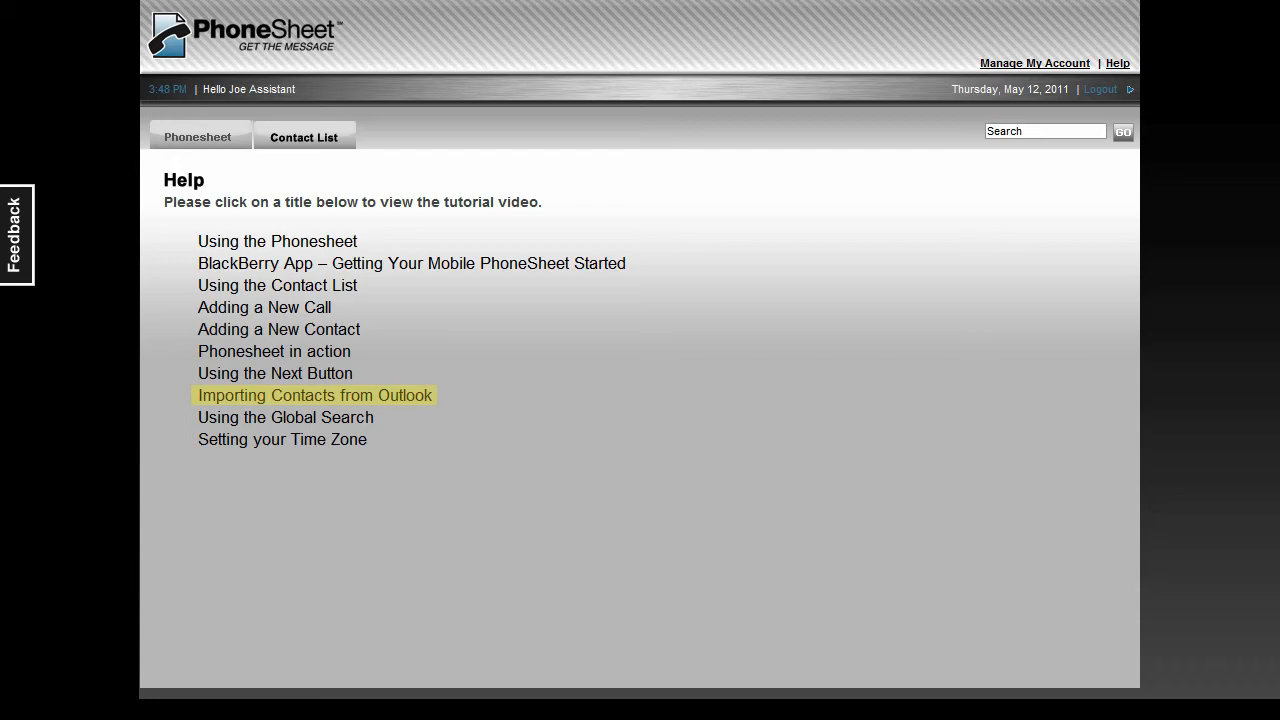
pyautogui.click(314, 395)
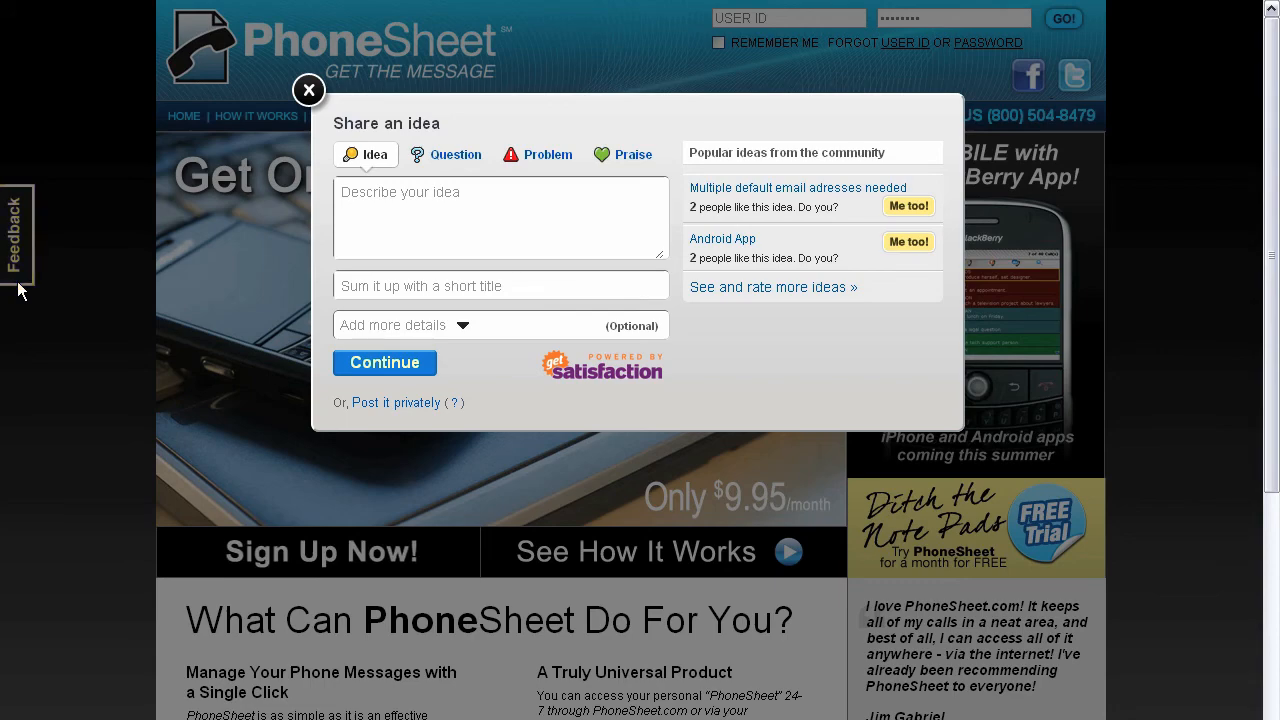
# Dismiss the feedback form and open the PhoneSheet Sticky Notes blog.
pyautogui.click(309, 90)
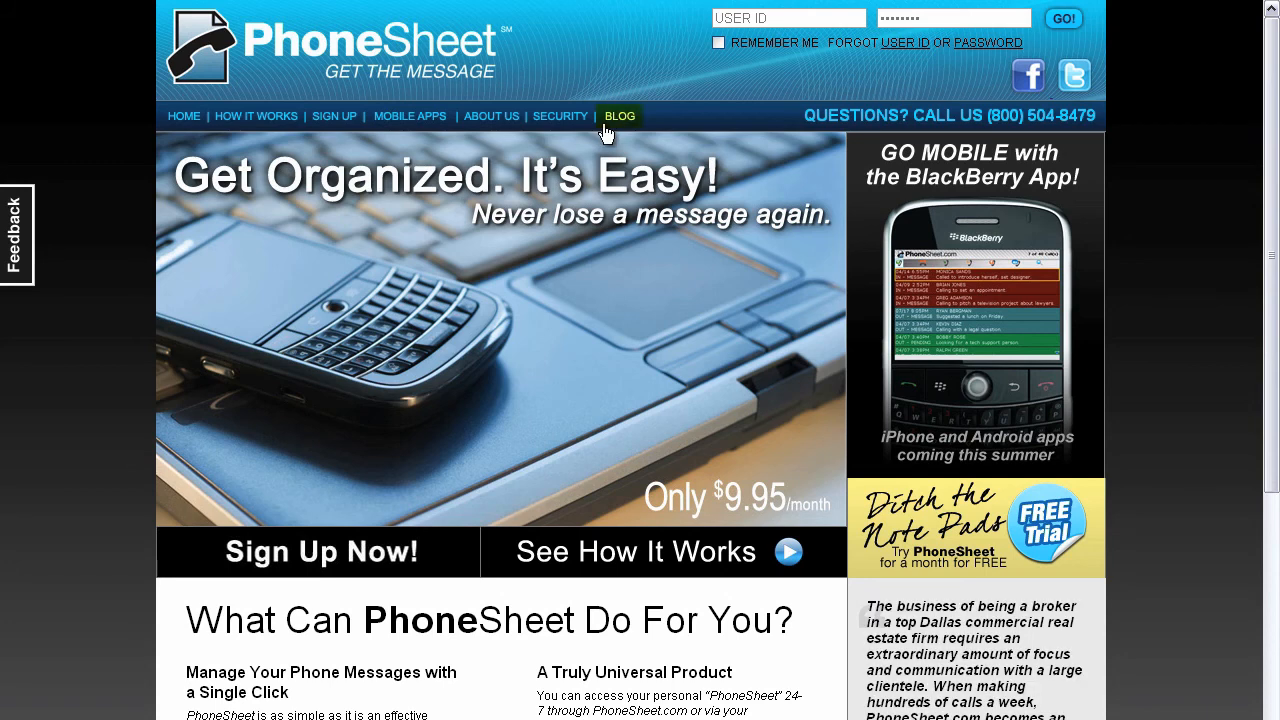
pyautogui.click(619, 116)
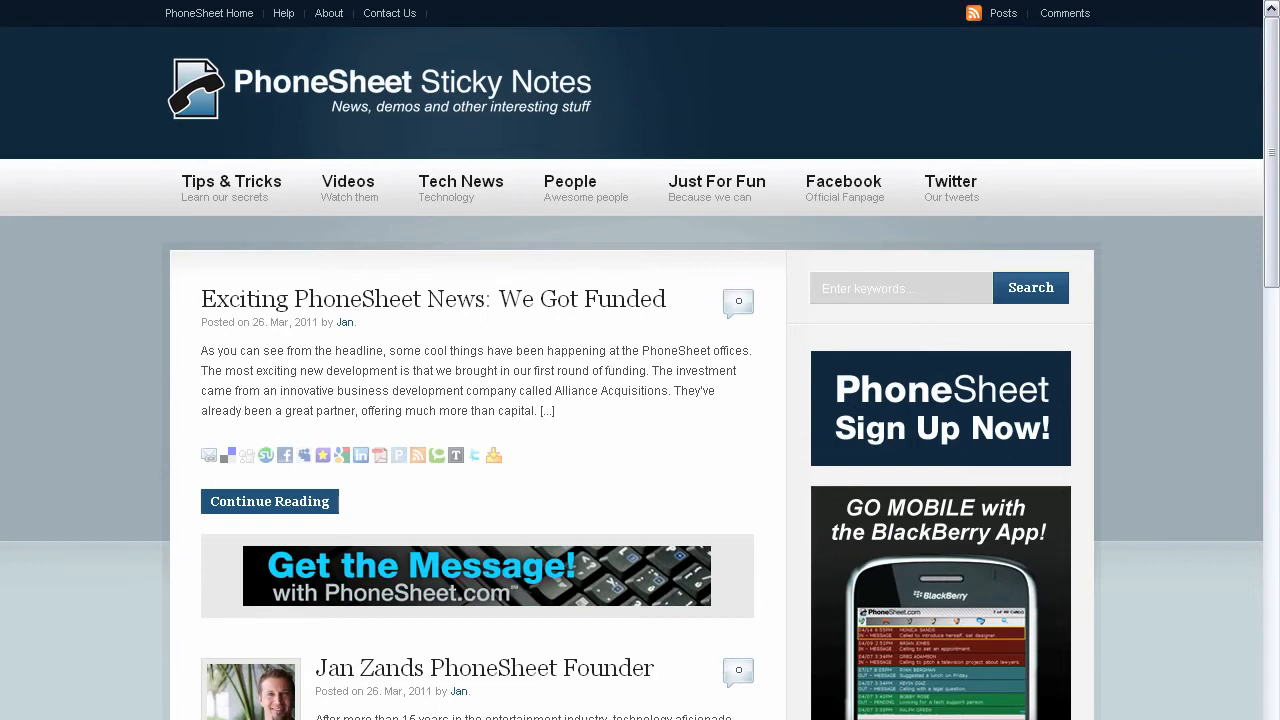